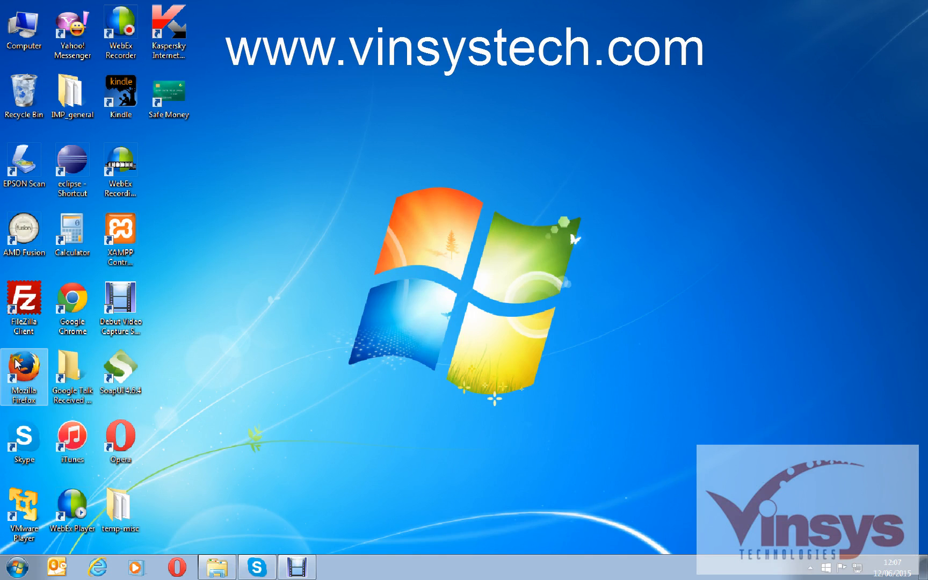
mouse_move(500, 286)
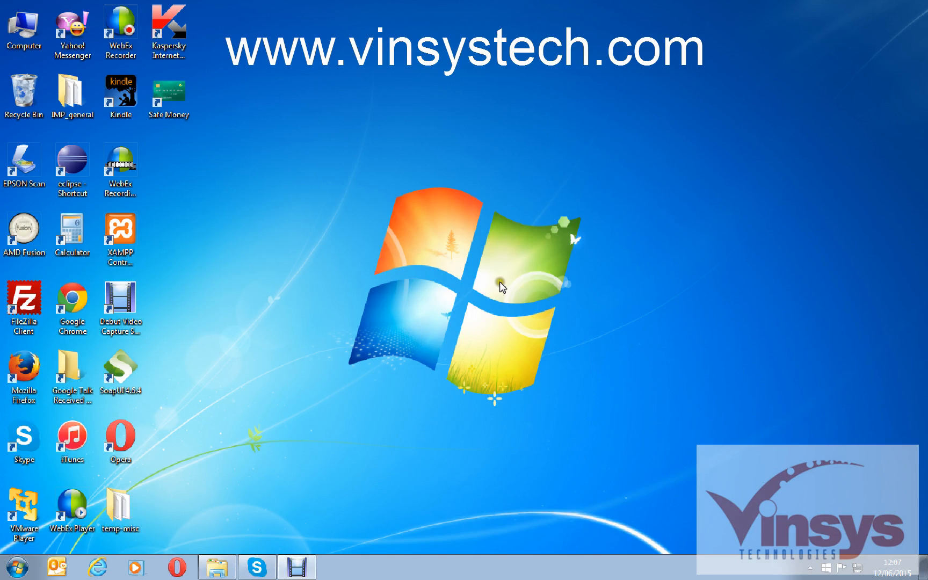
- Launch Mozilla Firefox from its desktop shortcut
left_click(24, 370)
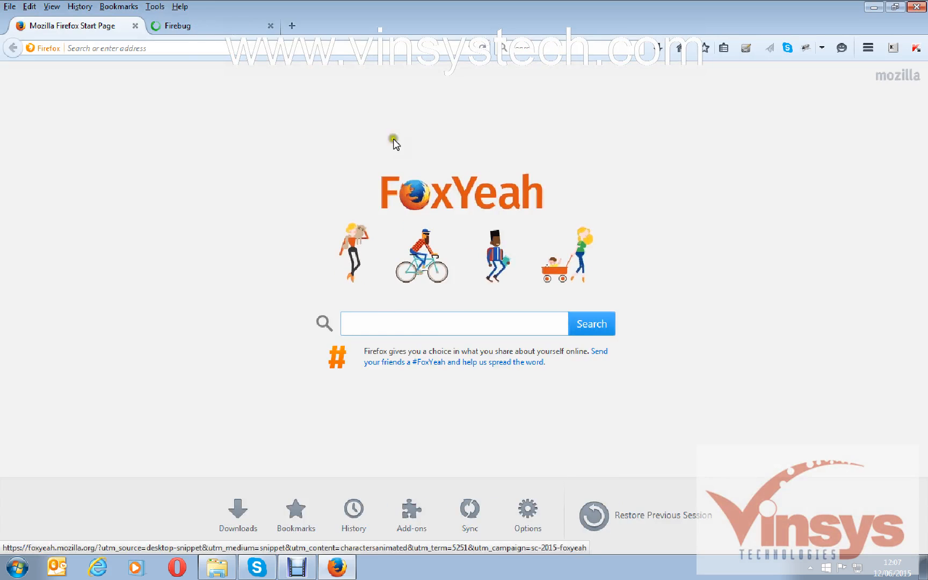
- Launch Selenium IDE 2.9.0 from the Firefox toolbar with an empty Untitled test case
left_click(270, 25)
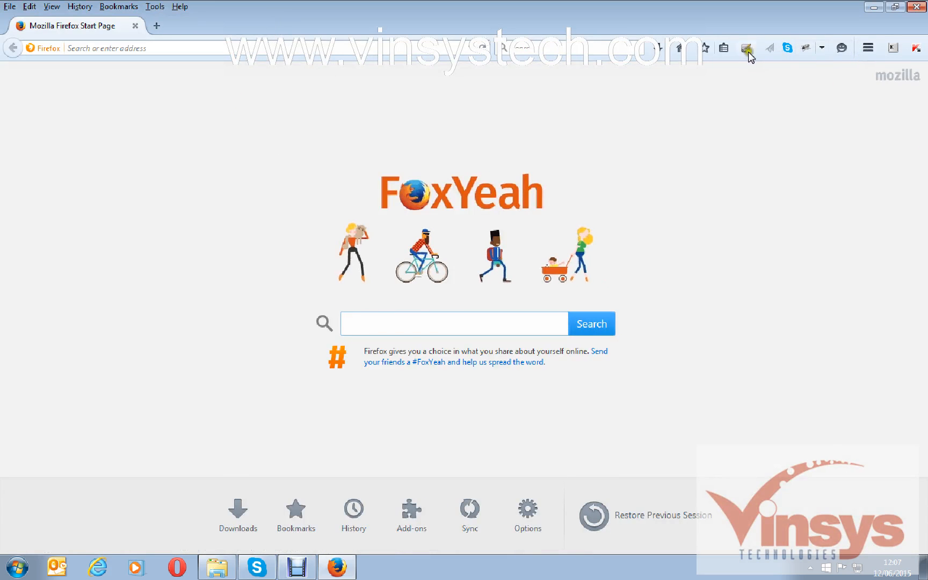
left_click(745, 48)
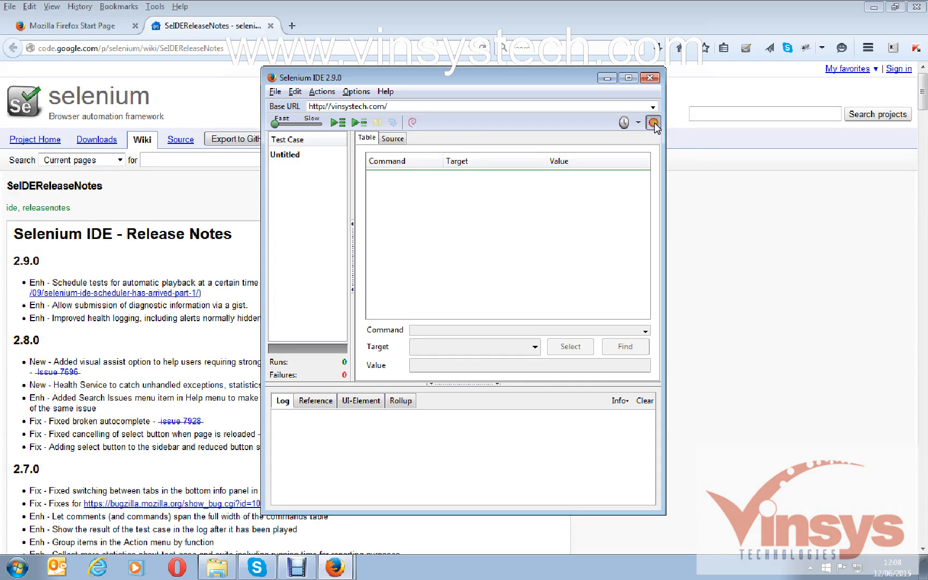
- Record a browse of vinsystech.com, visiting the Web Design and Training pages
left_click(649, 77)
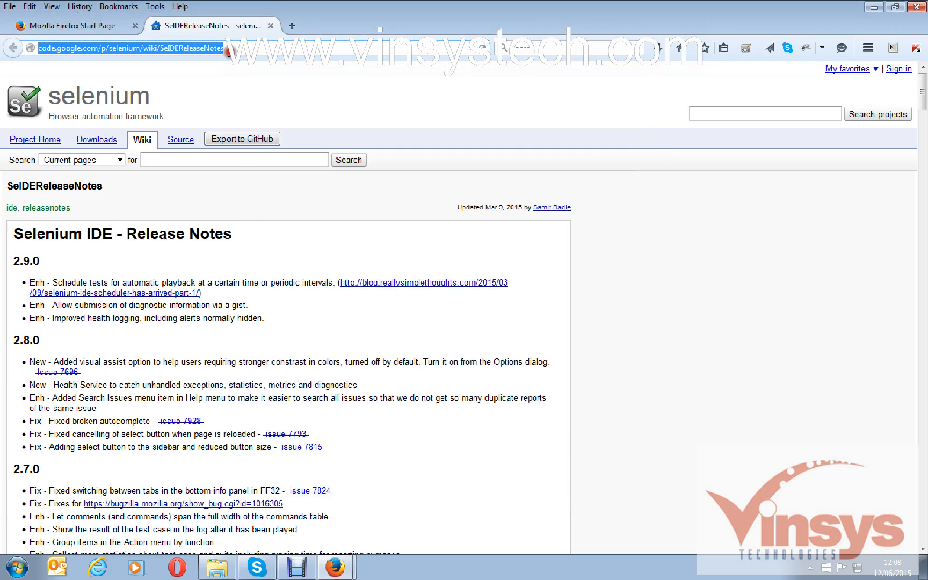
left_click(271, 25)
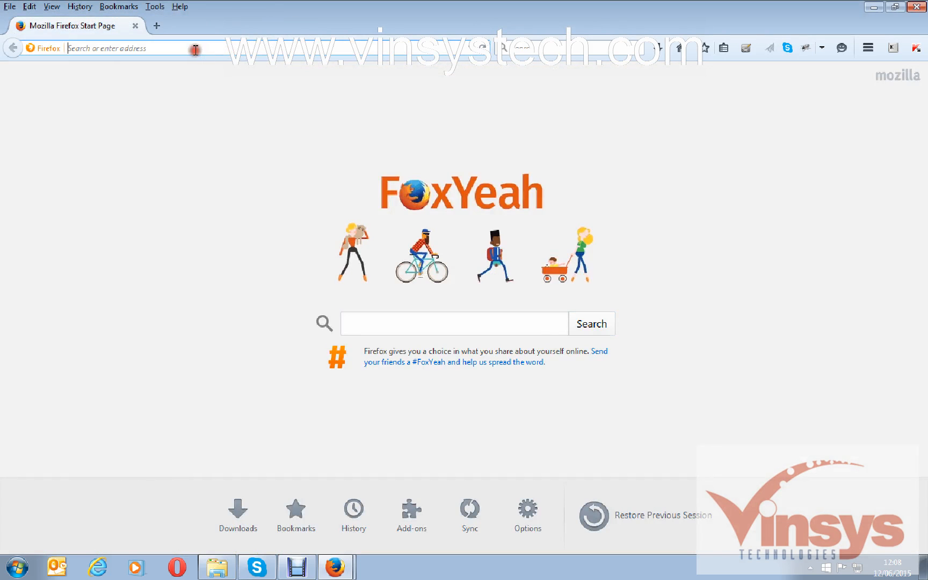
type("vinsystech.com")
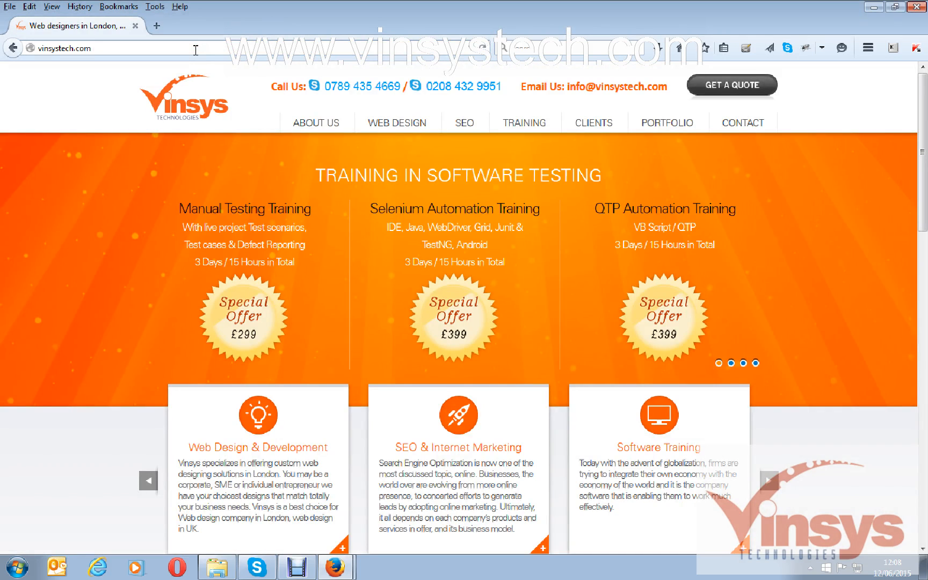
mouse_move(337, 172)
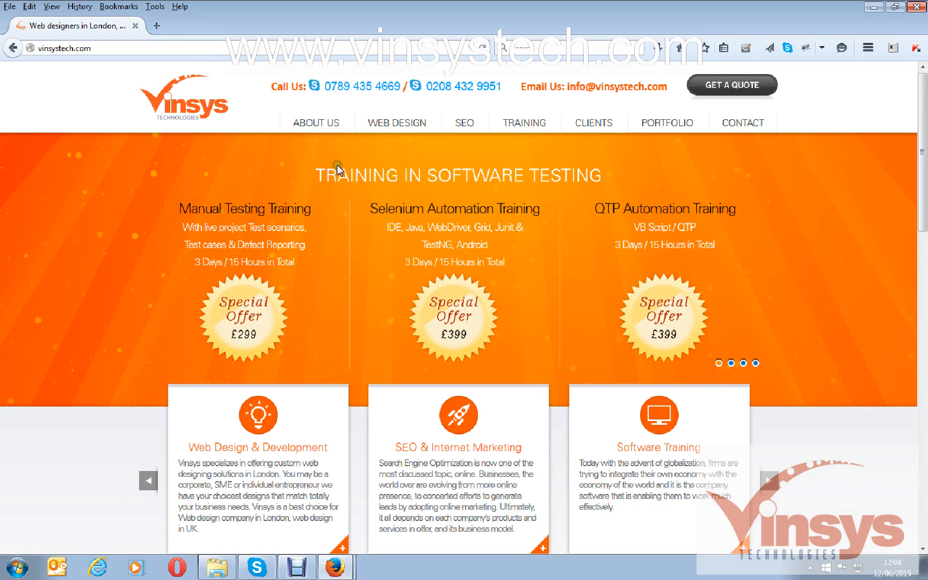
left_click(397, 122)
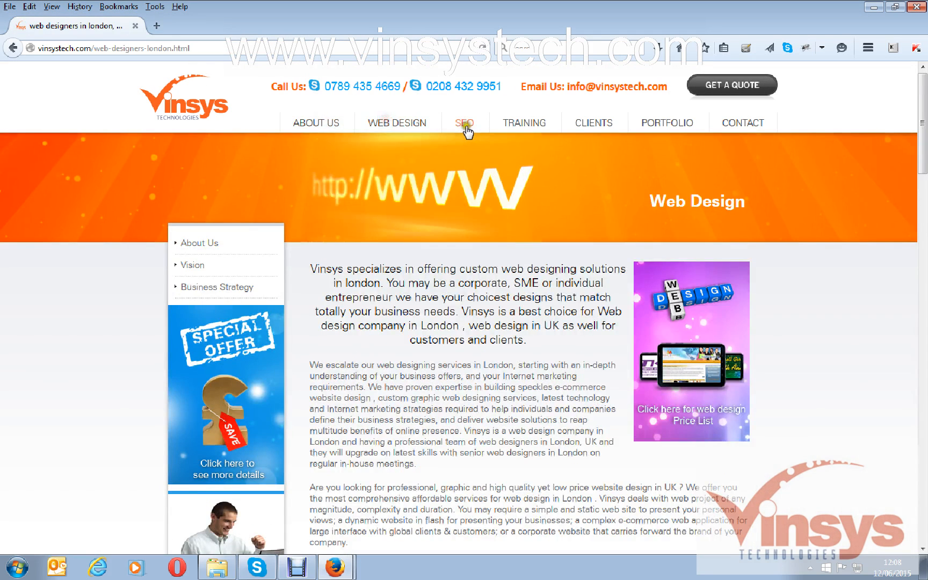
left_click(522, 122)
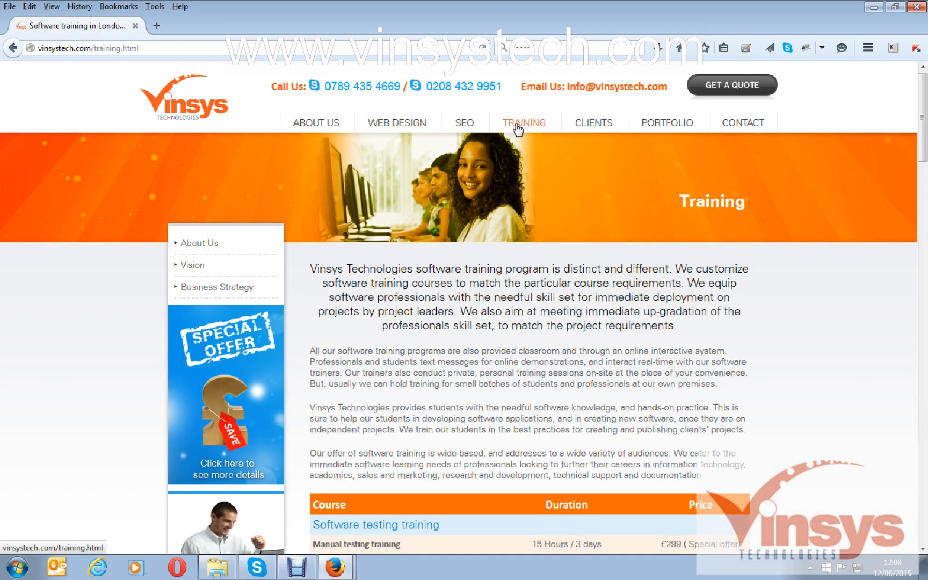
mouse_move(423, 210)
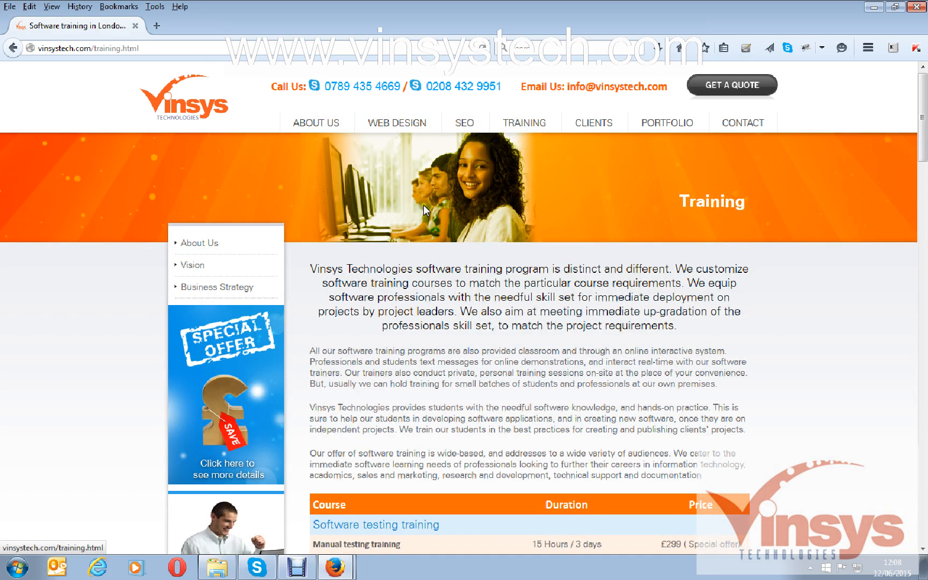
mouse_move(420, 206)
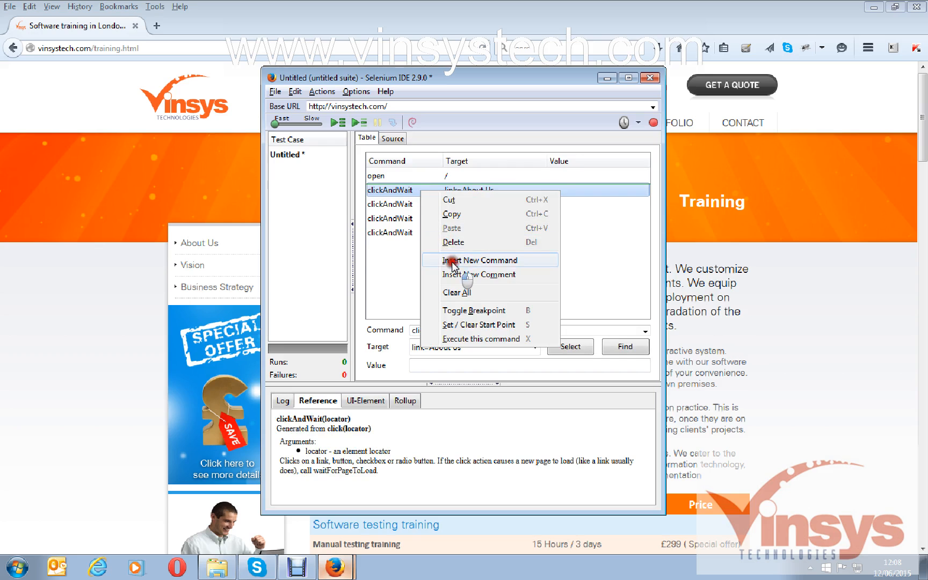
- Insert a blank command row right after the open step
left_click(481, 259)
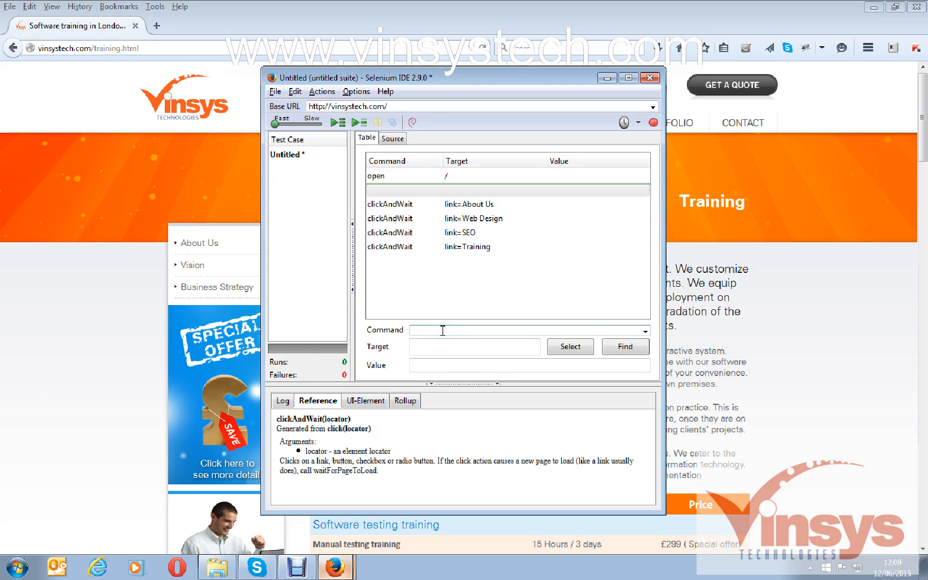
- Enter captureEntirePageScreenshot as the new row's command
type("callAnn")
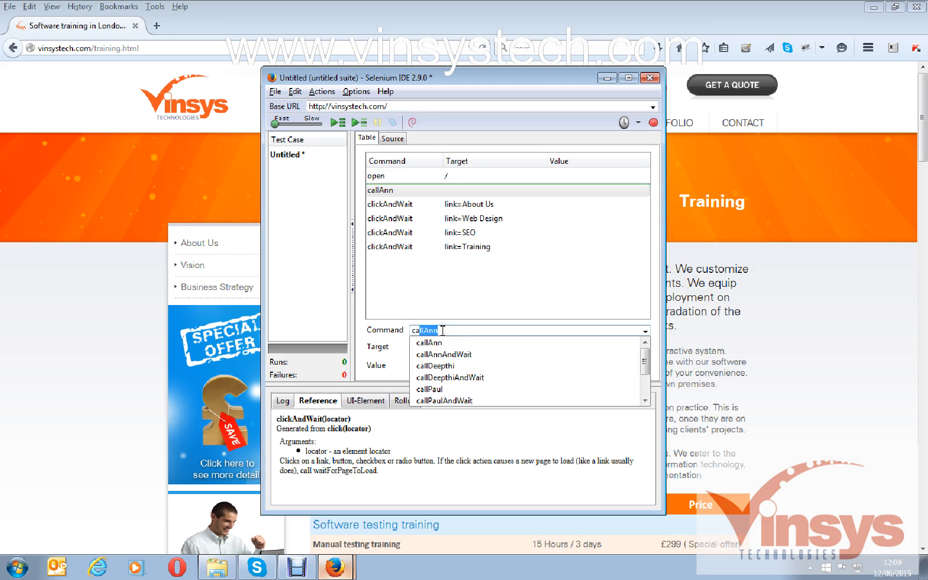
type("captureEntirePageScreenshot")
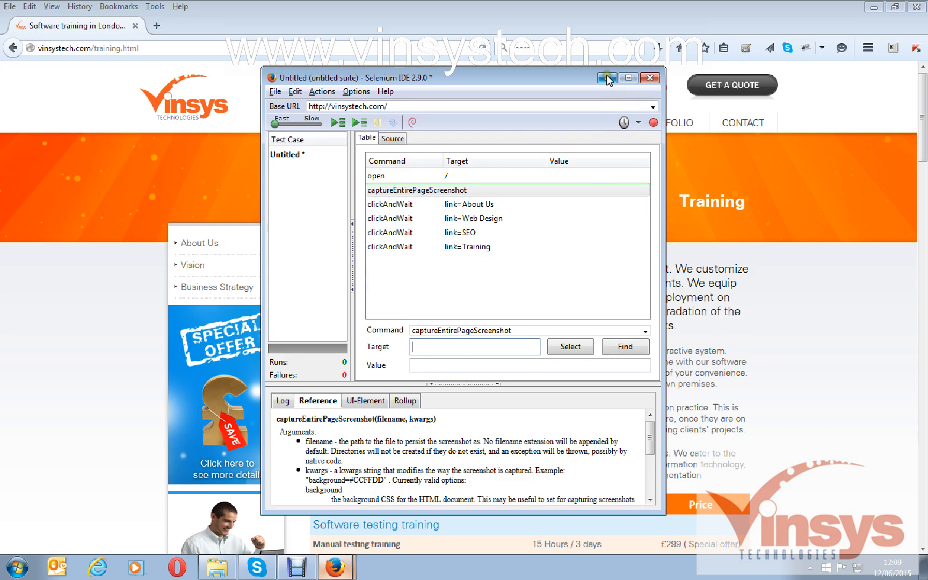
mouse_move(607, 78)
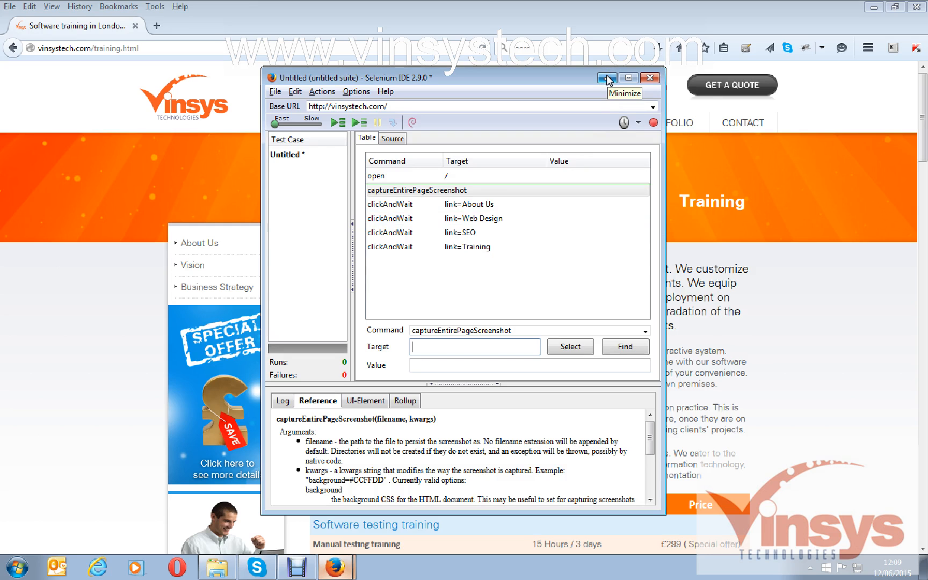
- Minimize Selenium IDE and create a folder named screeshots on the desktop
left_click(605, 77)
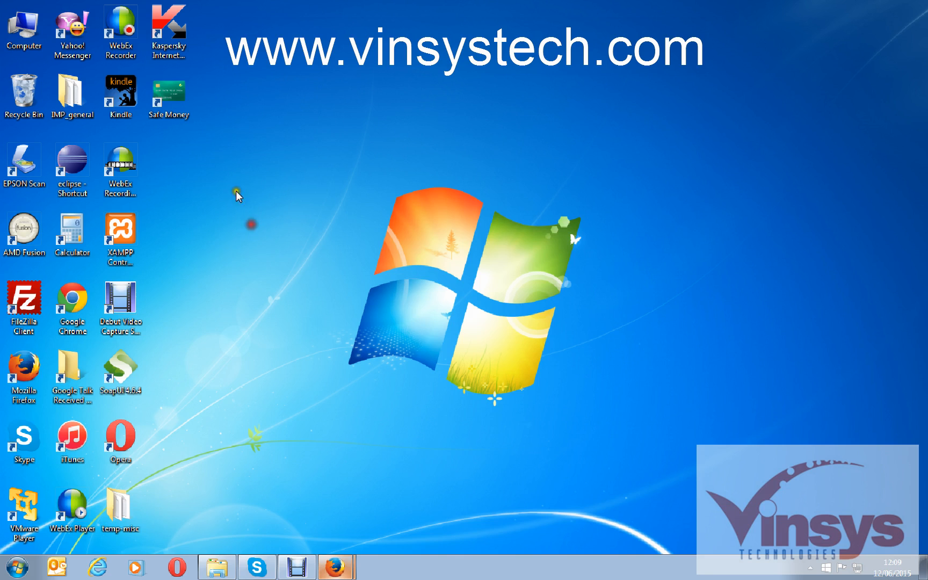
right_click(238, 195)
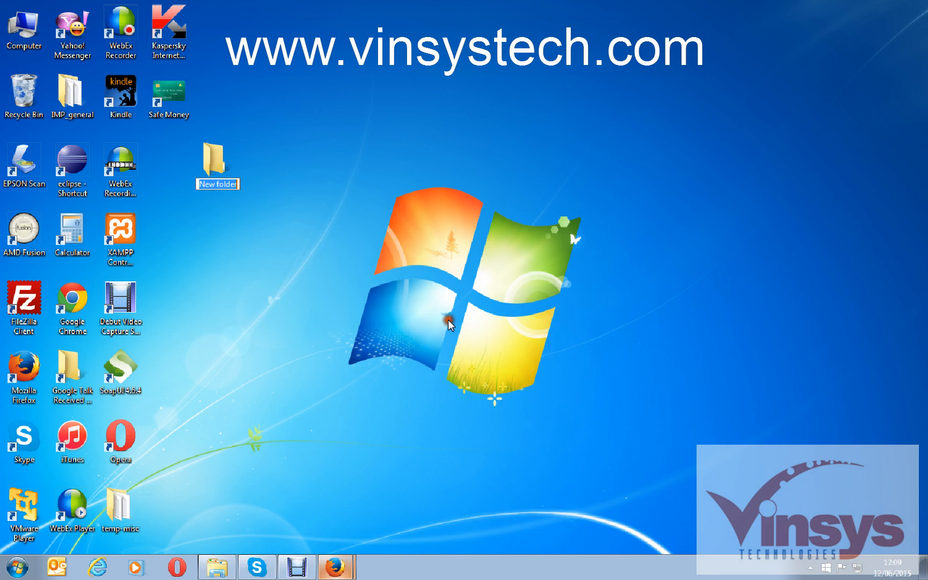
type("screeshots")
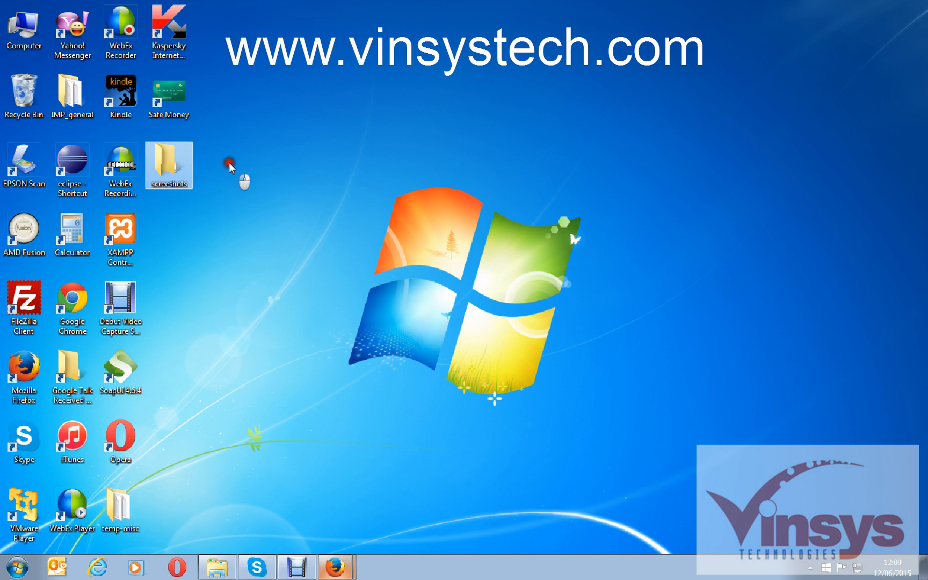
- View the screeshots folder's Properties and select its location path
right_click(169, 166)
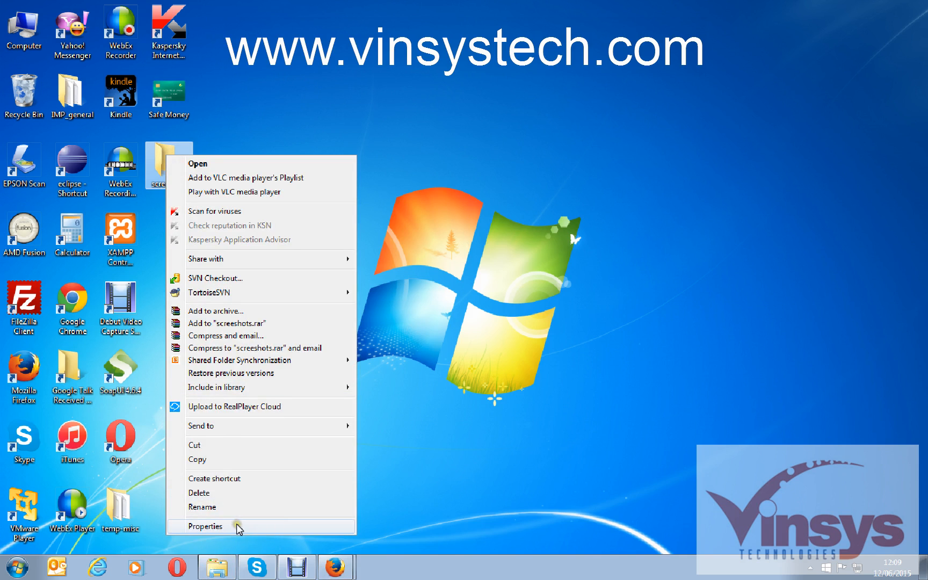
left_click(205, 526)
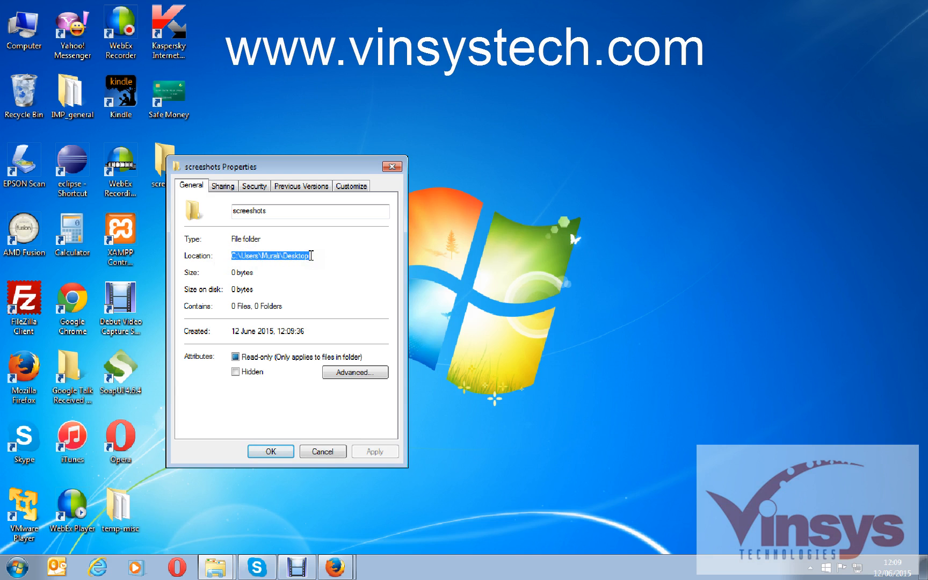
left_click(270, 451)
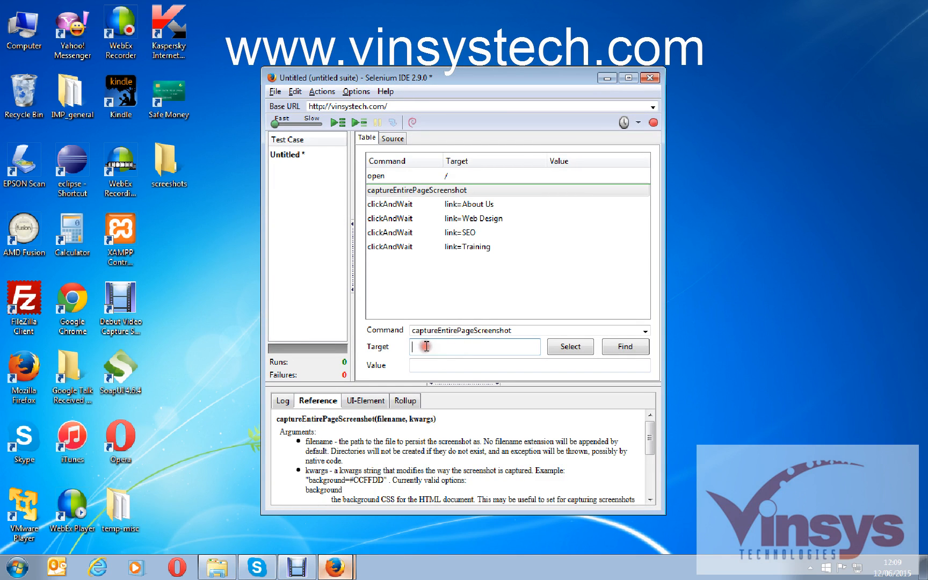
- Set the screenshot target to C:\\Users\\Murali\\Desktop\\screenshots\\home.jpg with doubled backslashes
type("C:\\Users\\Murali\\Desktop")
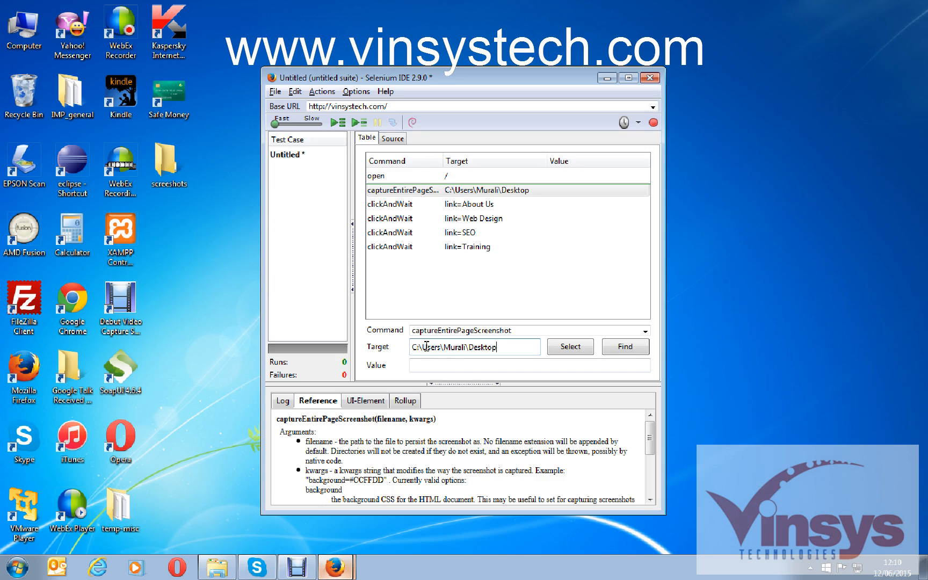
type("\\")
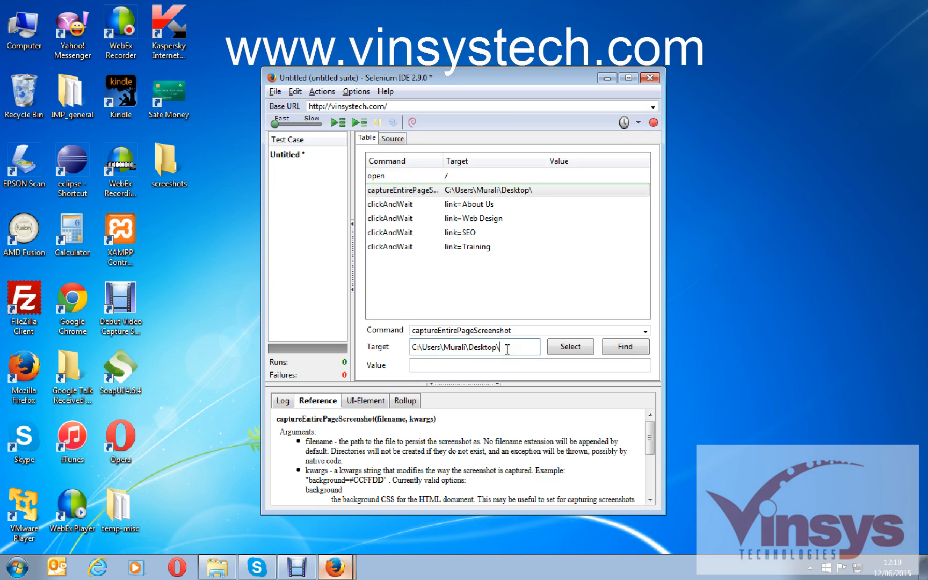
type("home.")
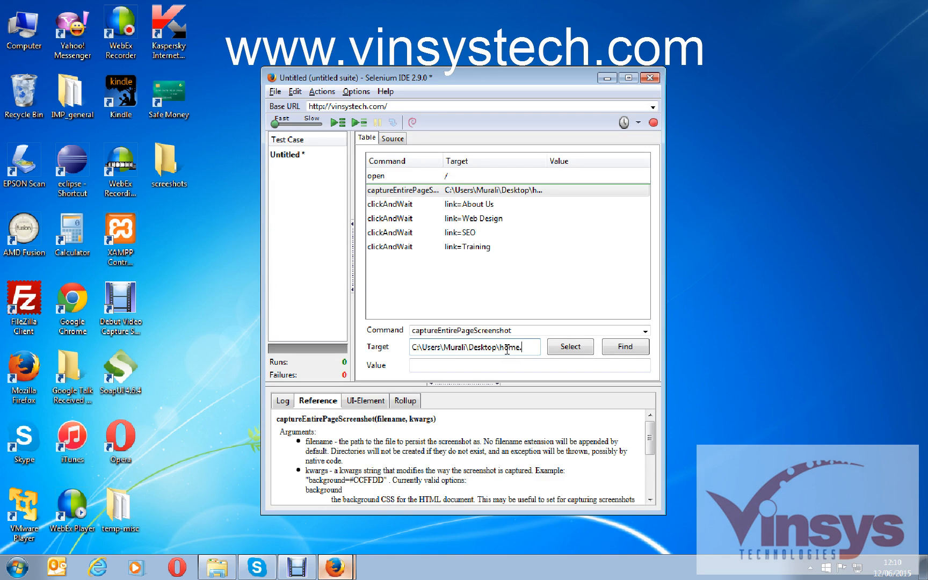
type("jpg")
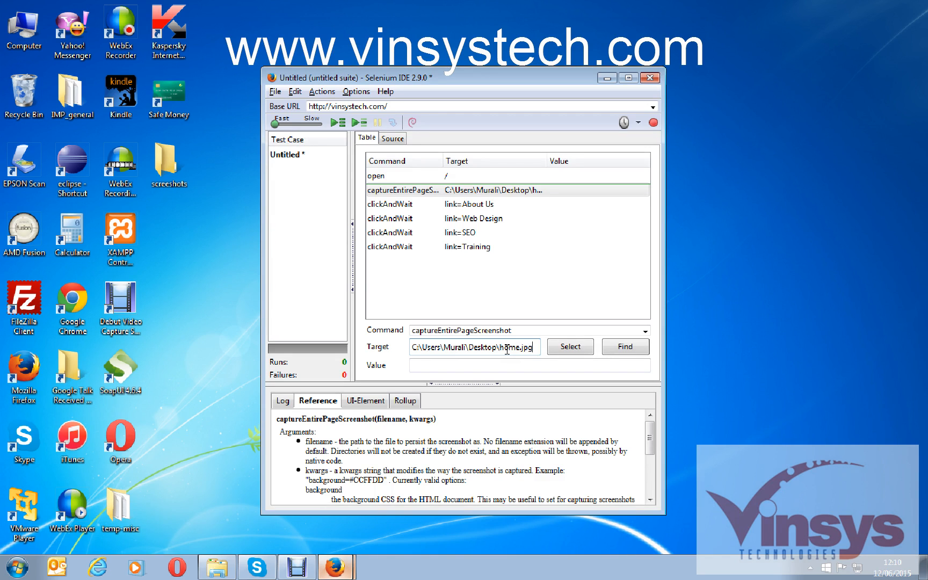
left_click(431, 261)
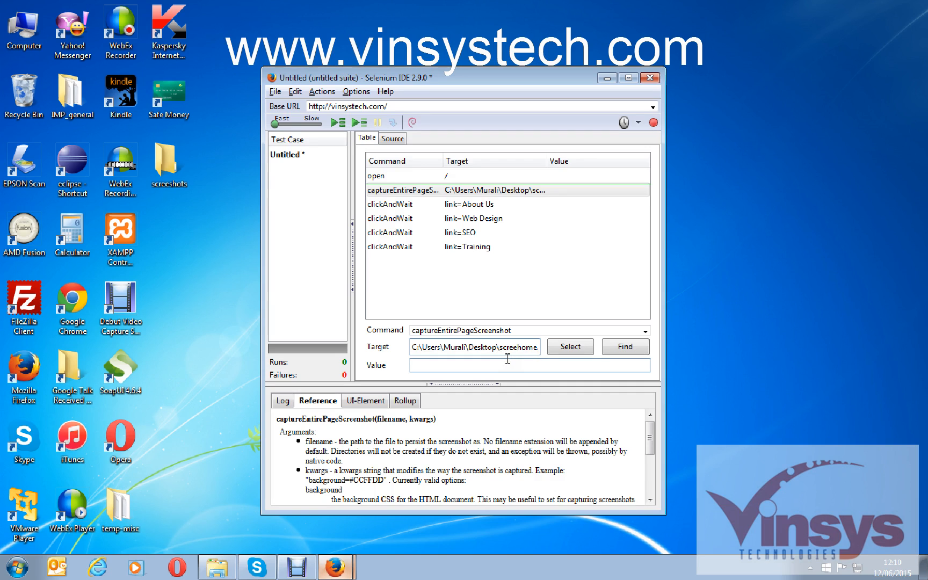
type("screenshots\\")
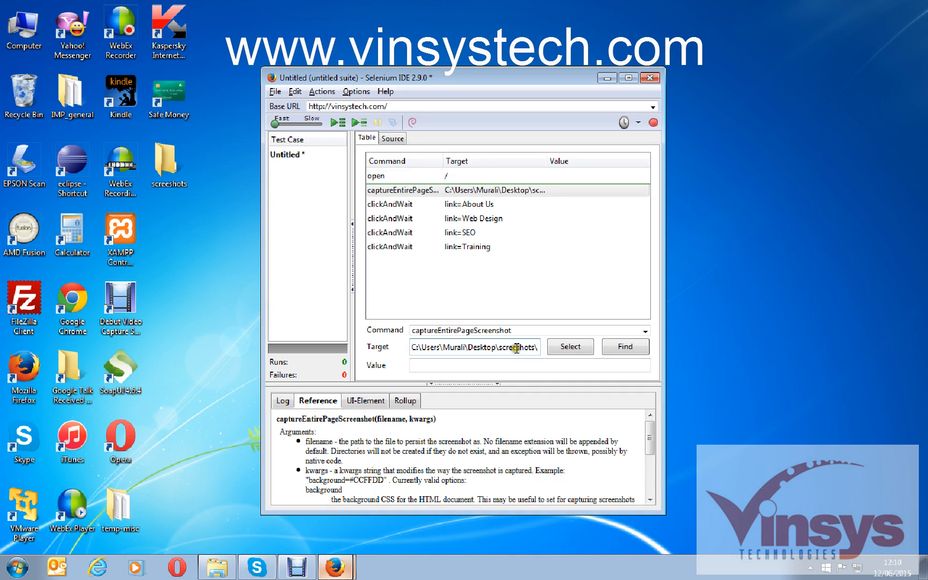
left_click(489, 217)
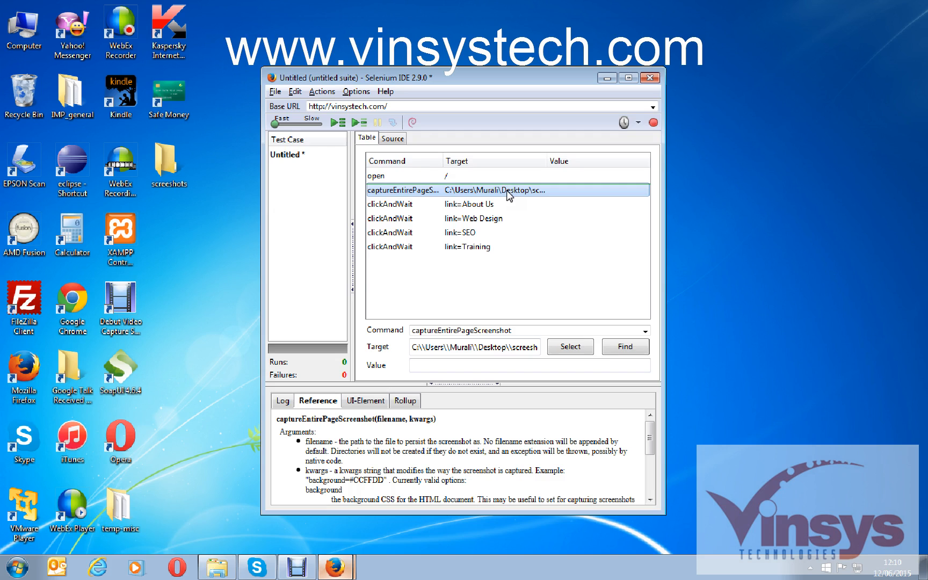
mouse_move(505, 198)
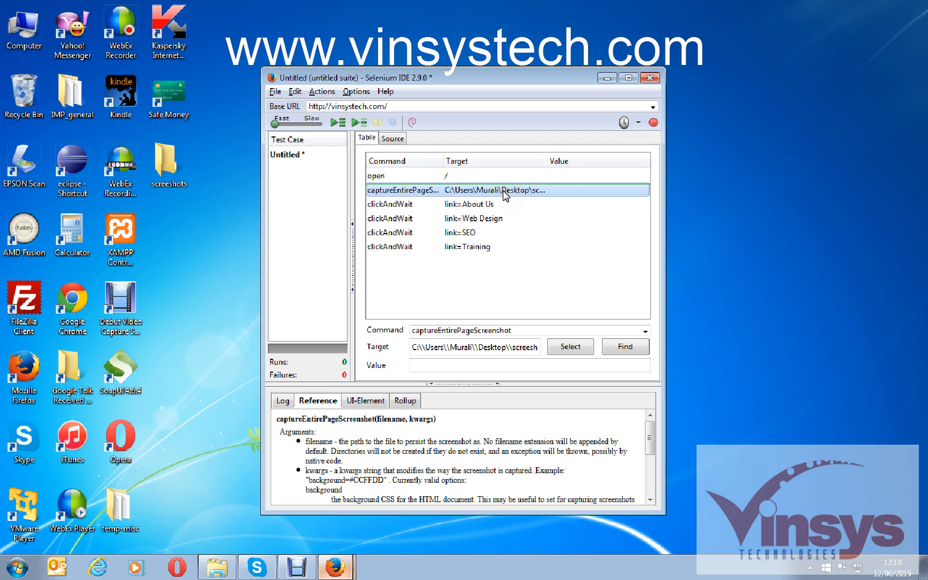
left_click(473, 218)
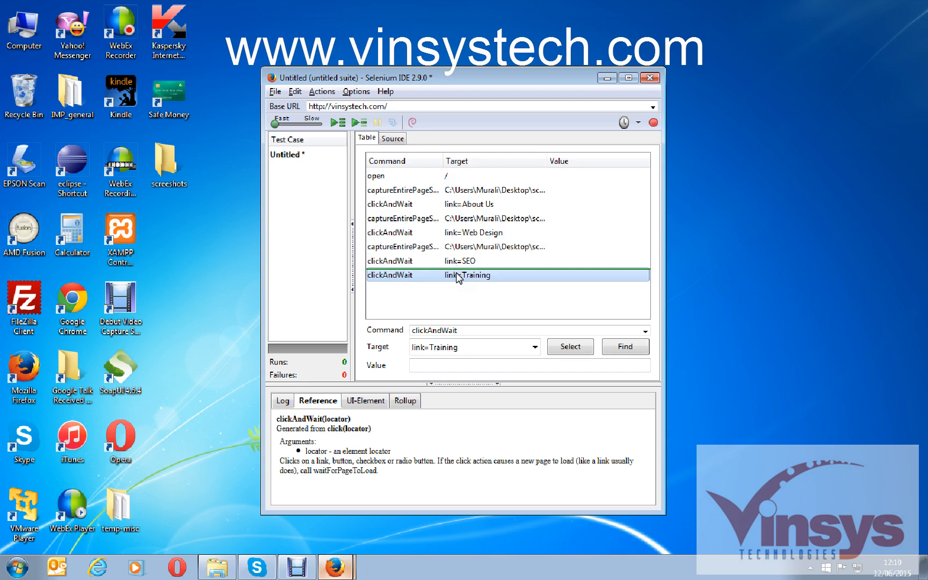
- Add screenshot steps after the page links, naming the SEO one seo.jpg, then run the test
left_click(491, 218)
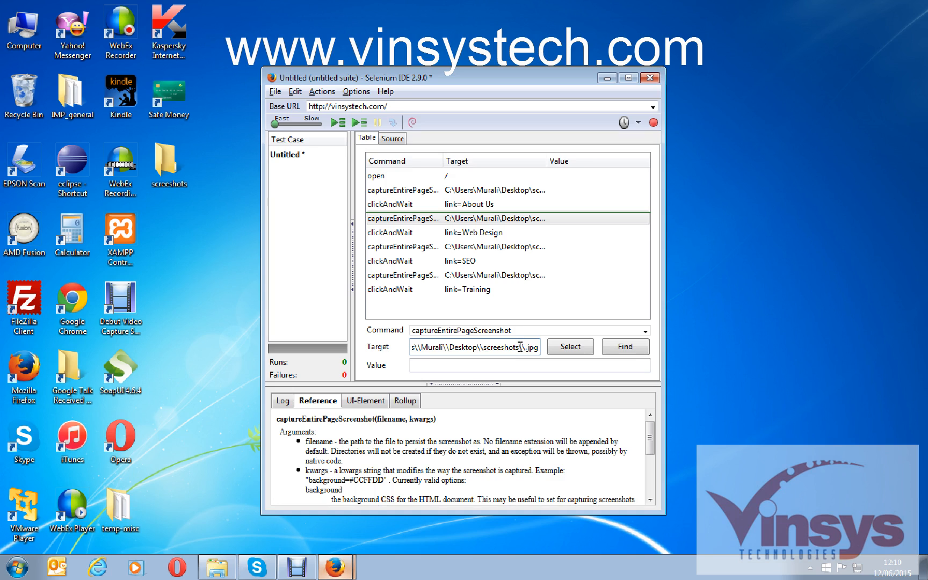
left_click(505, 246)
type("webdesign")
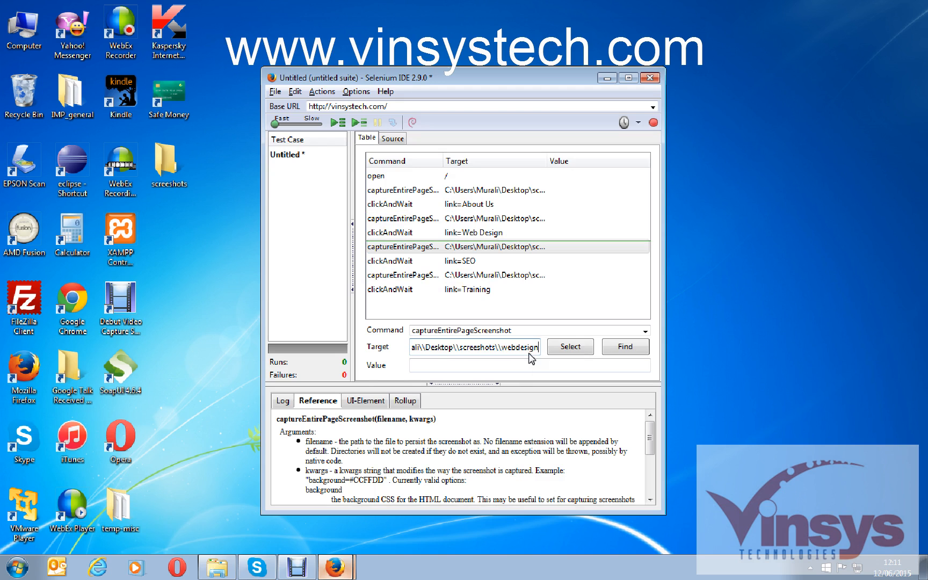
left_click(403, 274)
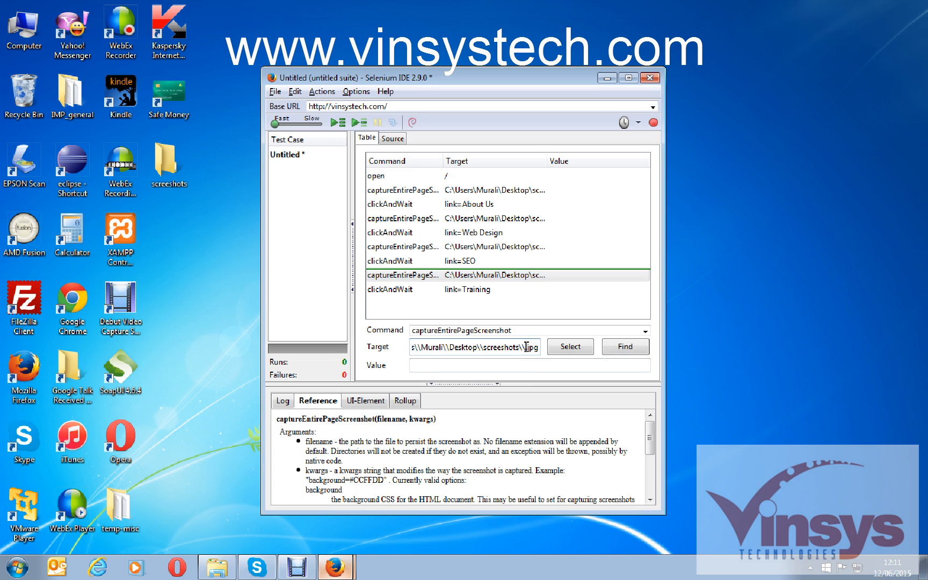
type("Teo")
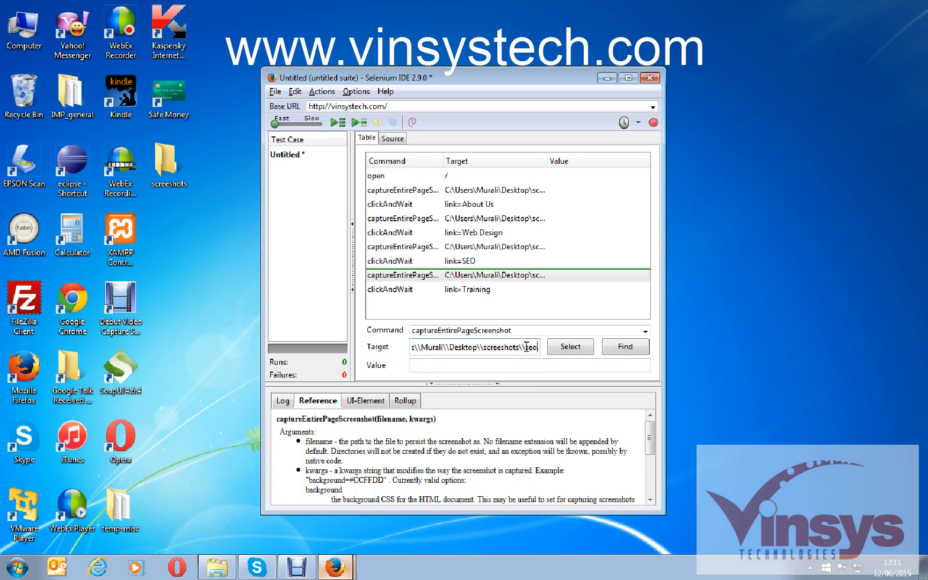
left_click(404, 190)
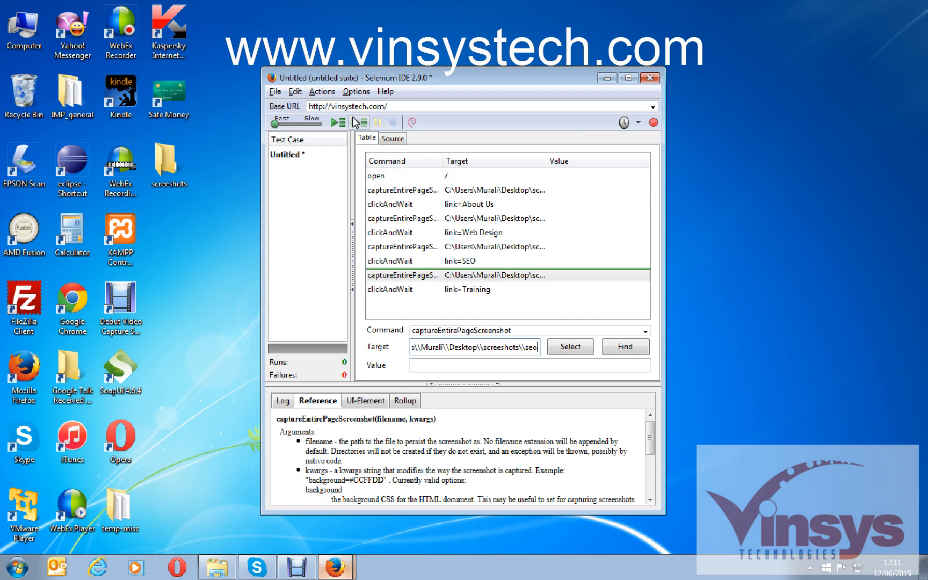
left_click(358, 122)
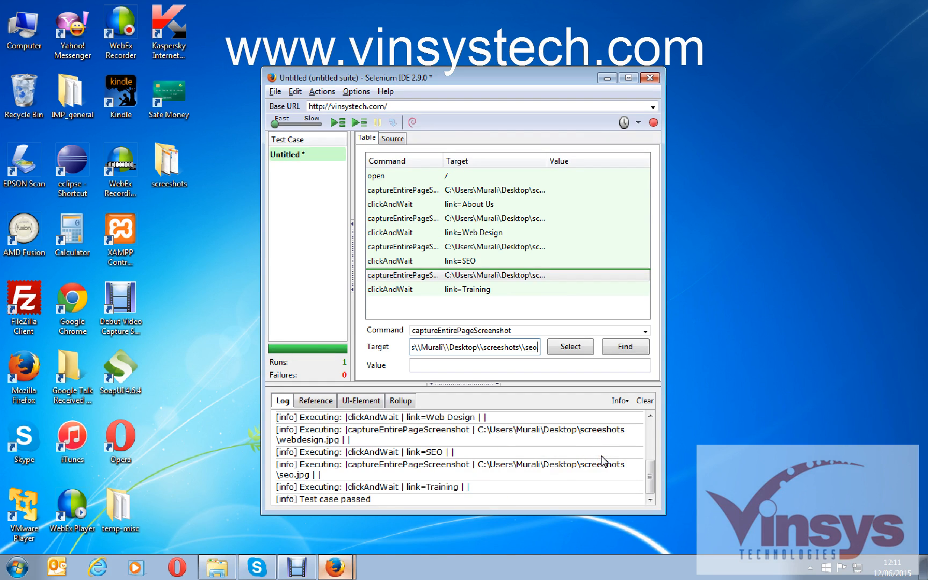
mouse_move(245, 230)
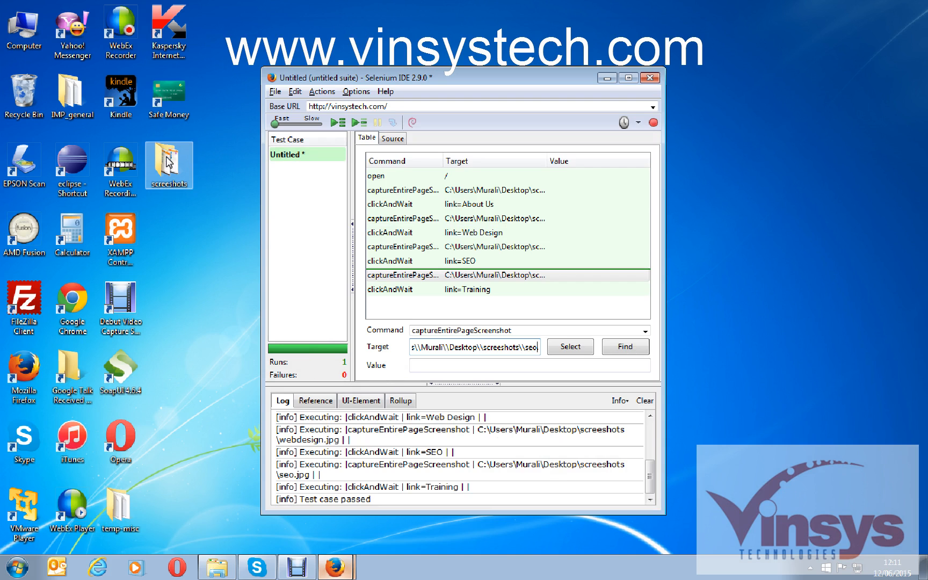
double_click(167, 160)
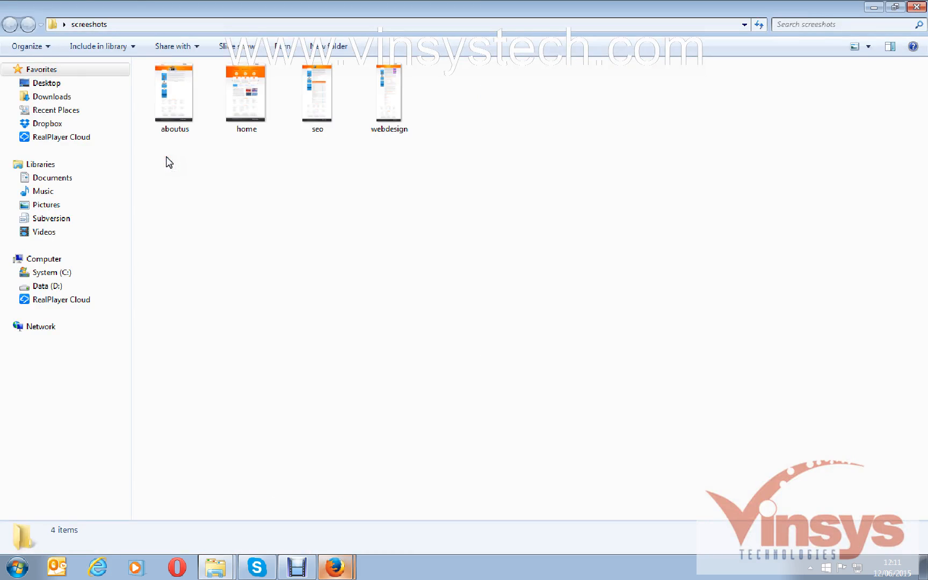
left_click(245, 92)
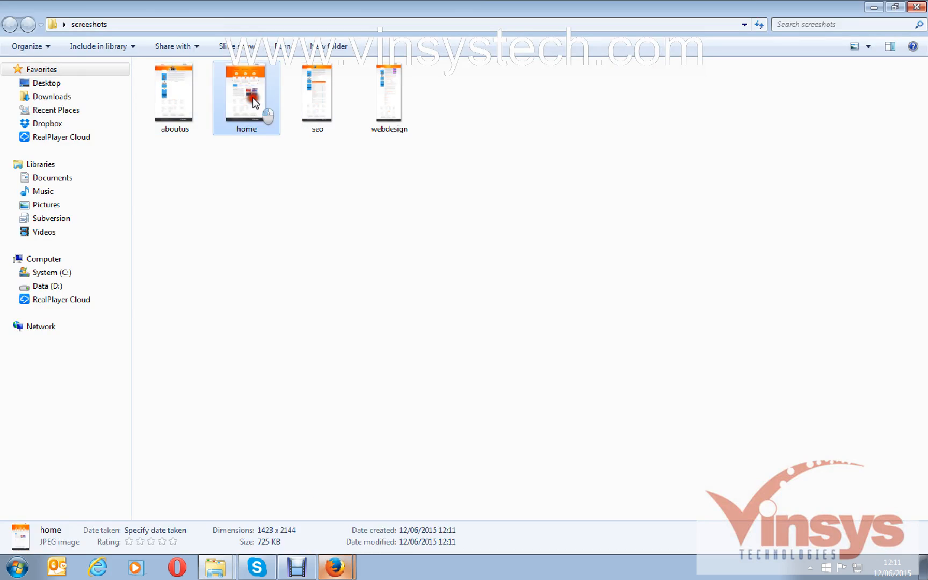
double_click(246, 88)
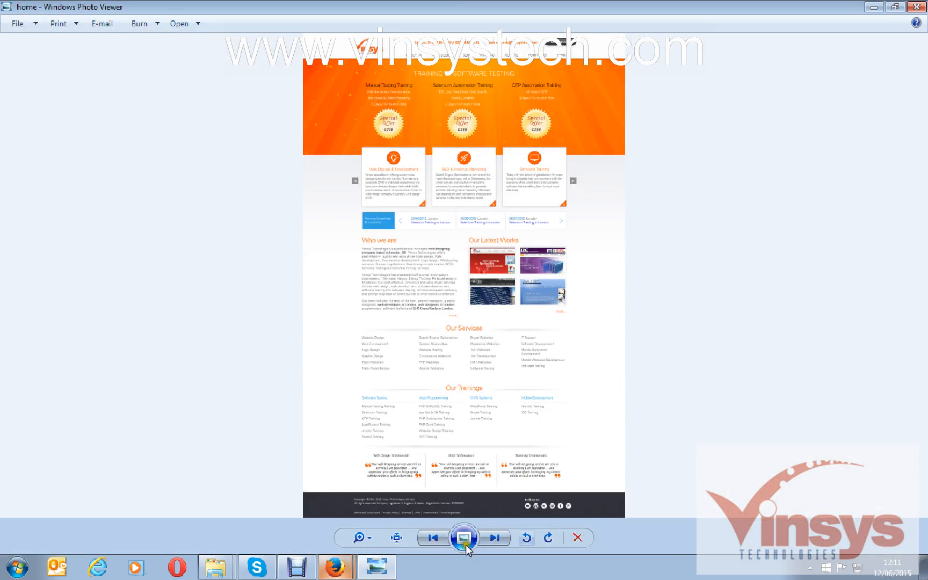
left_click(433, 537)
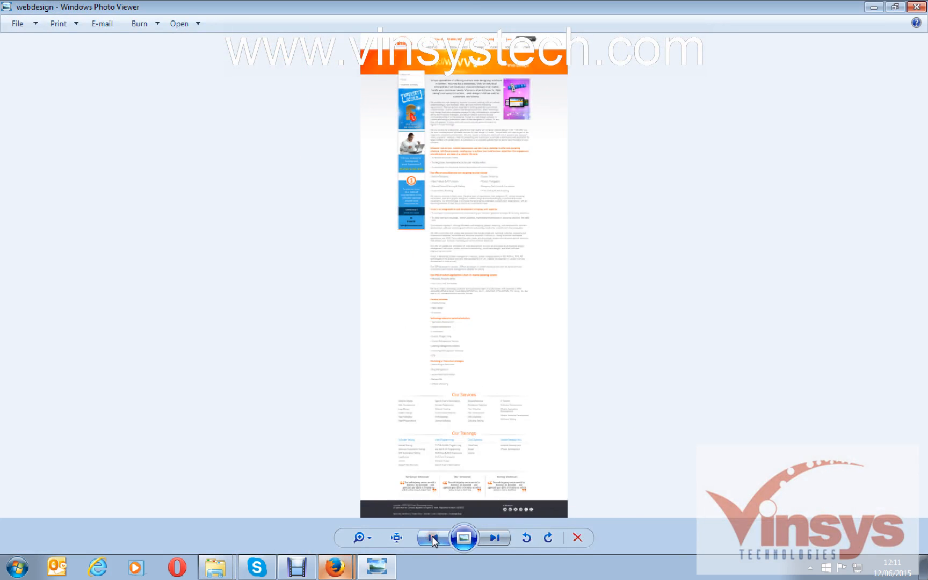
left_click(433, 537)
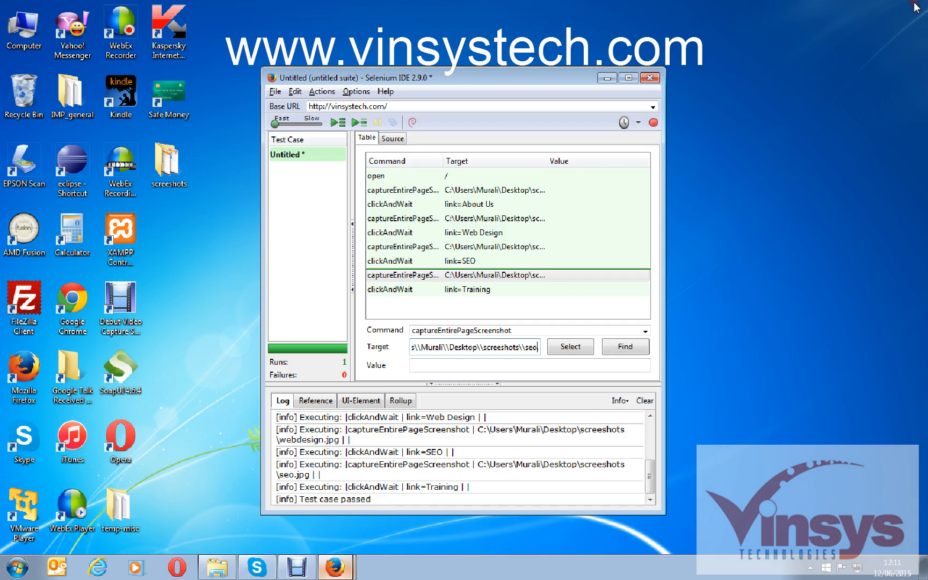
mouse_move(329, 237)
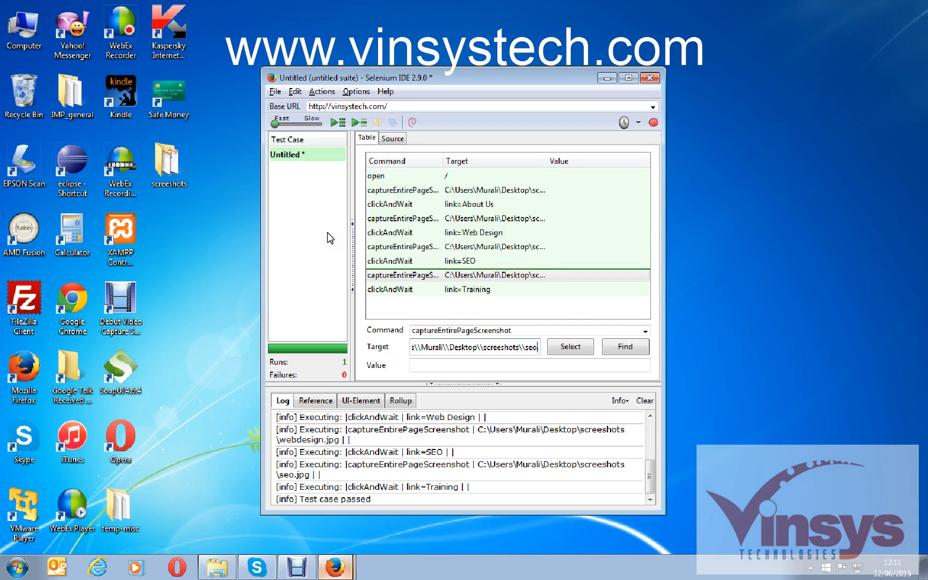